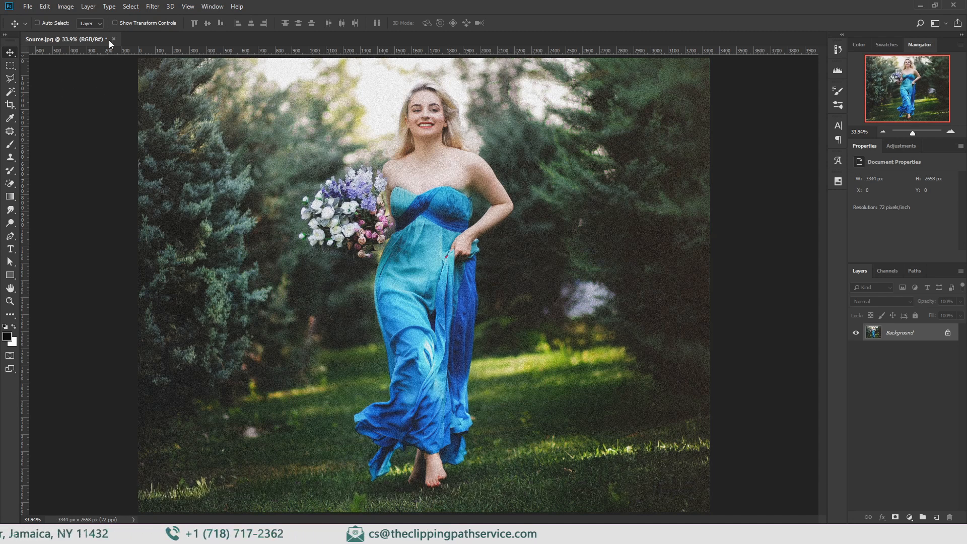
Step: Show the Filter menu to reach the Noise filters for the grainy portrait
click(153, 6)
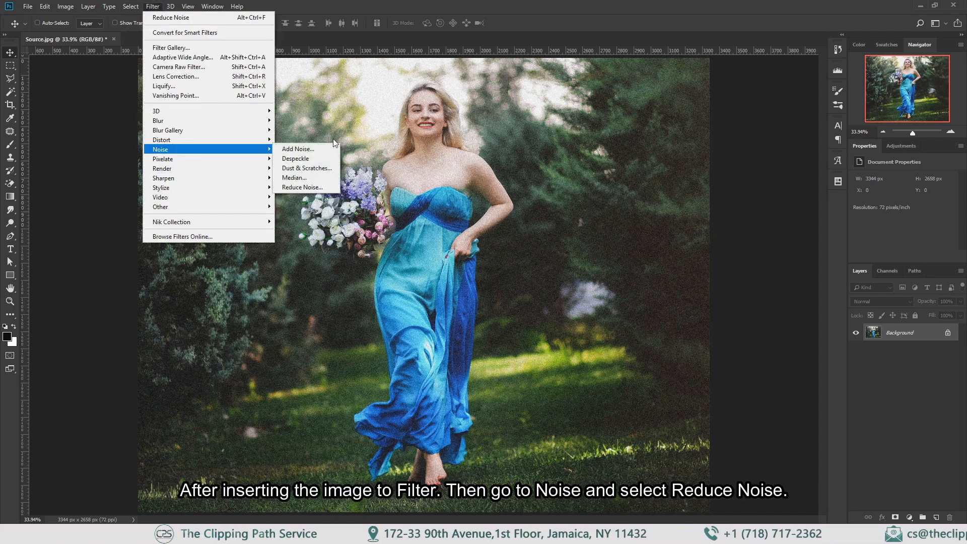
mouse_move(302, 188)
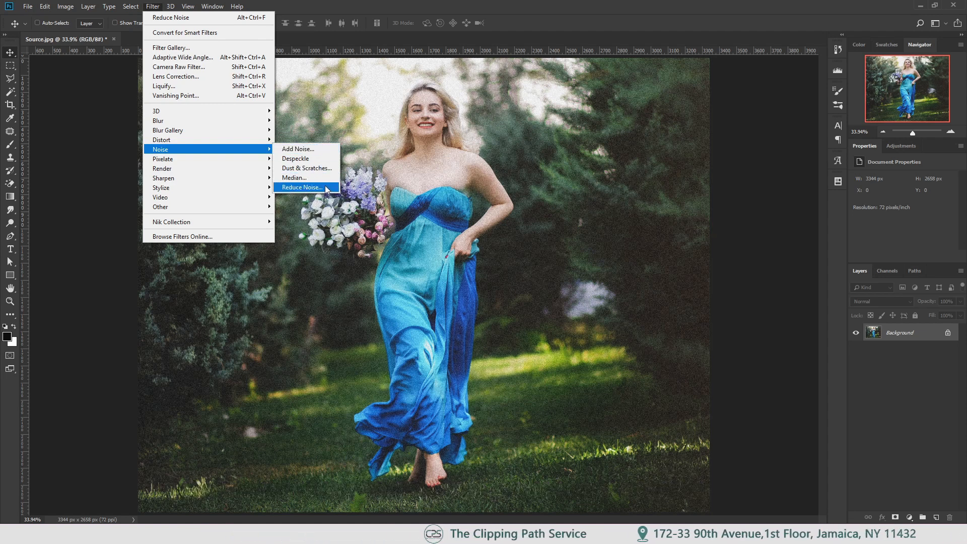
Step: In Reduce Noise, set Strength to 10, Reduce Color Noise to 50% and keep Sharpen Details at 0
click(301, 187)
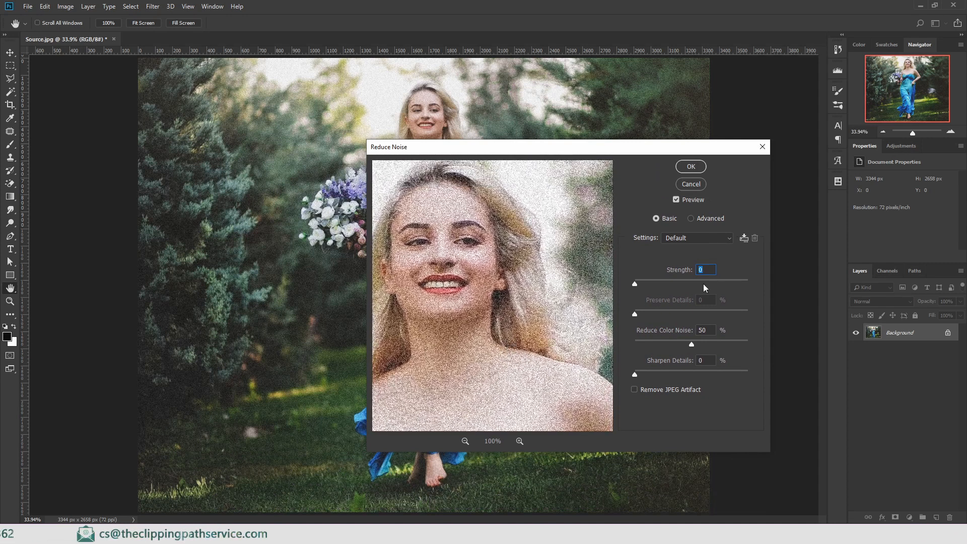
drag(633, 283, 689, 283)
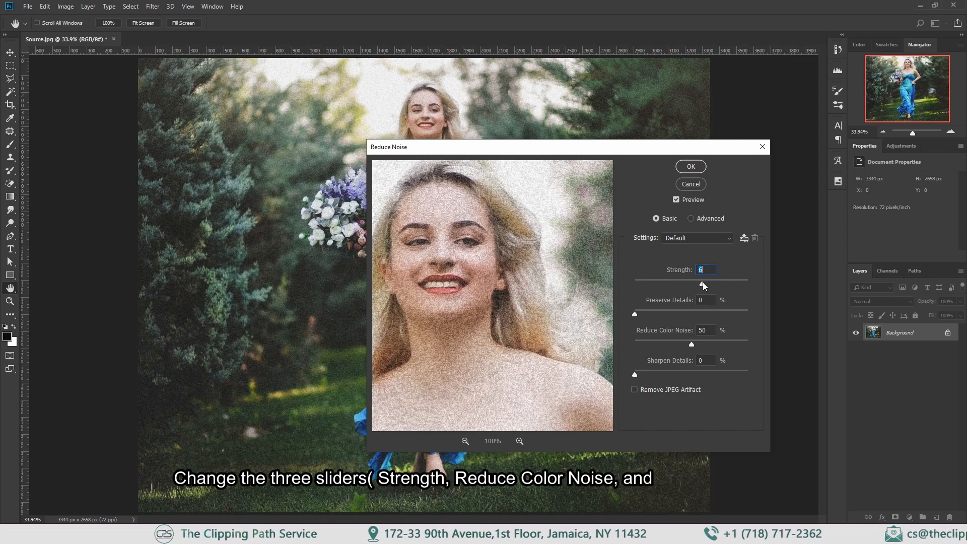
drag(700, 285, 708, 285)
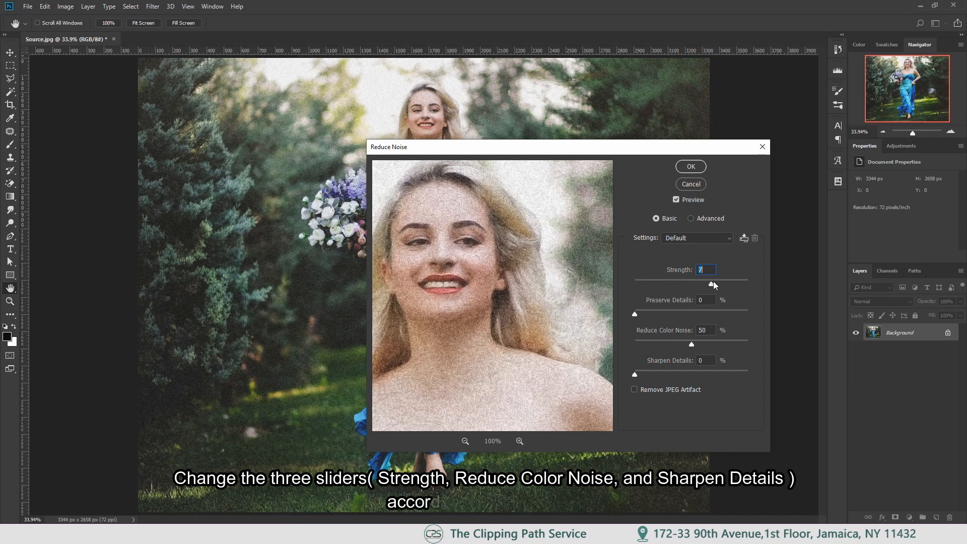
drag(714, 283, 747, 283)
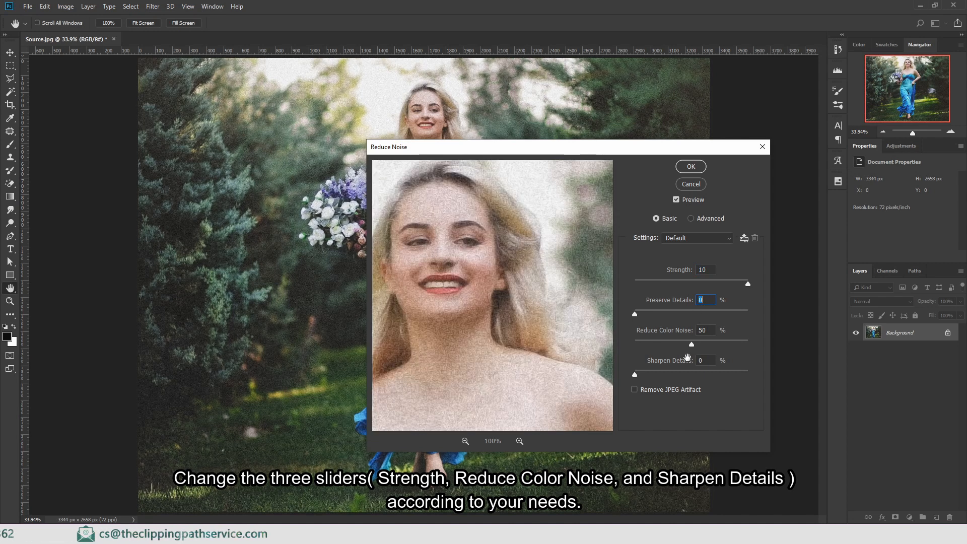
drag(691, 345, 678, 345)
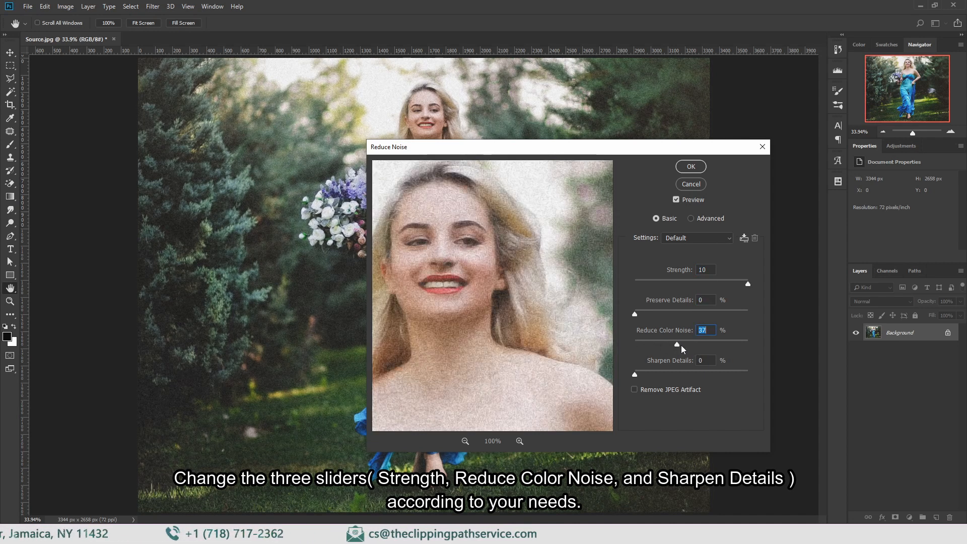
drag(677, 344, 747, 345)
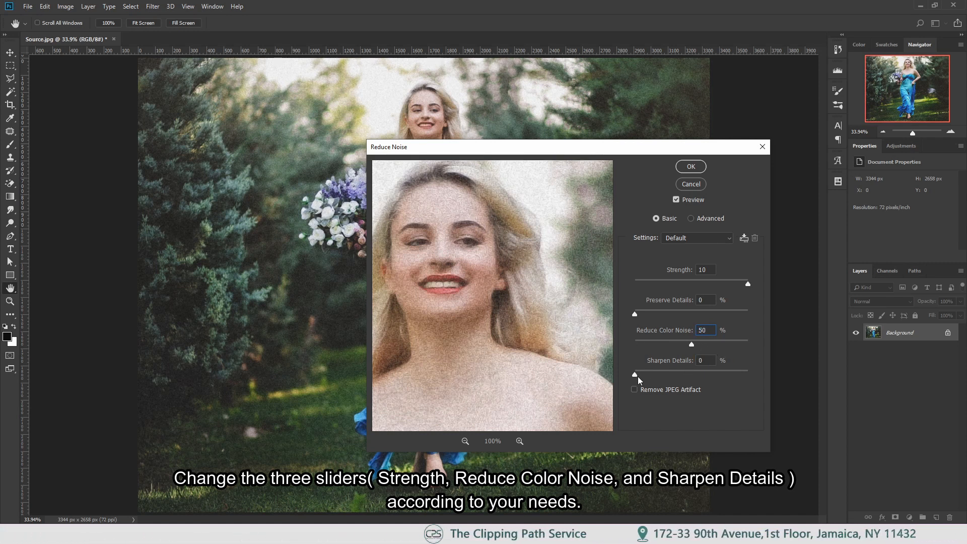
click(705, 361)
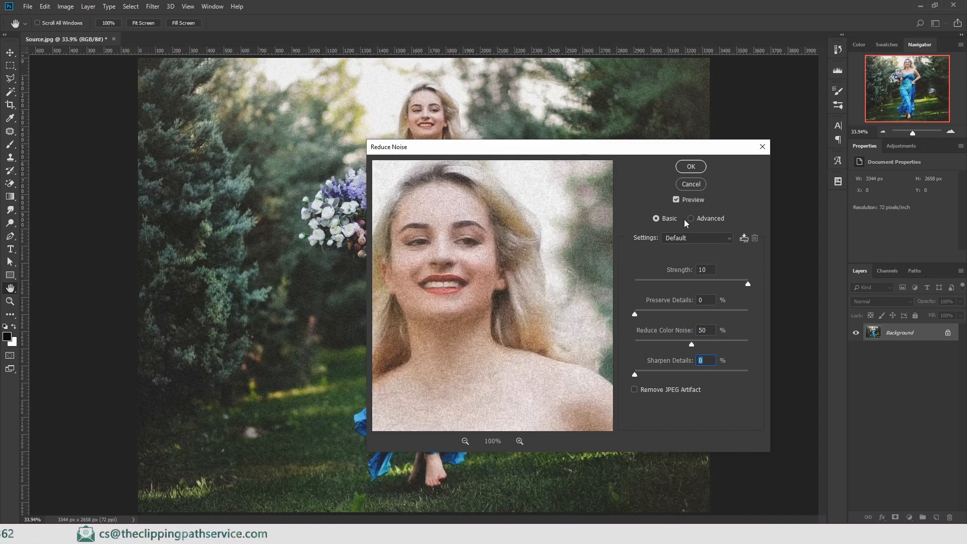
Step: Compare with Preview toggled, enable Remove JPEG Artifact and apply the noise reduction
click(677, 199)
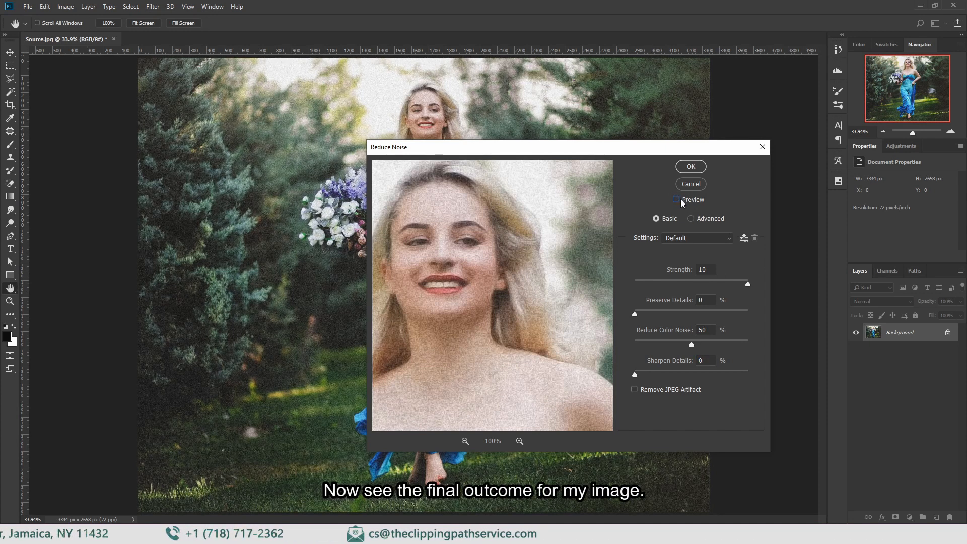
click(677, 199)
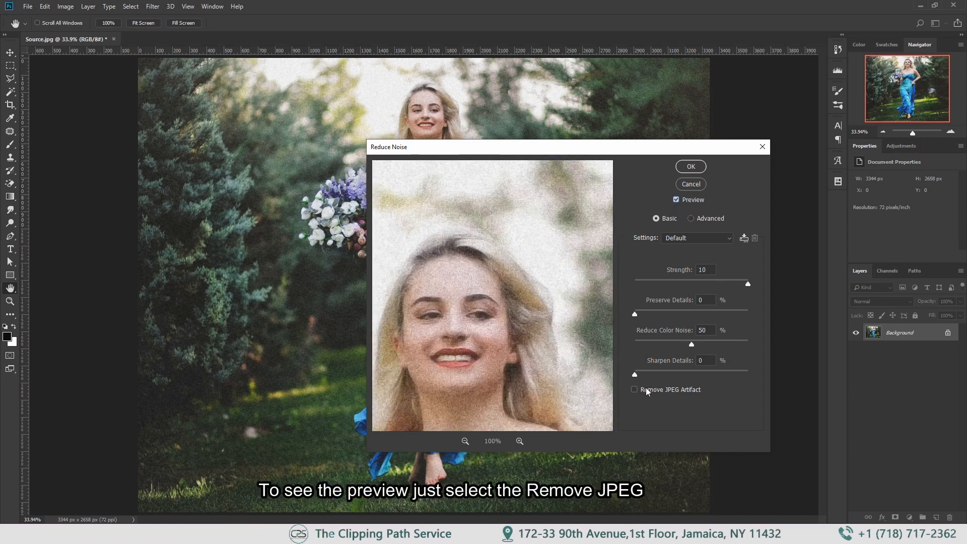
click(633, 388)
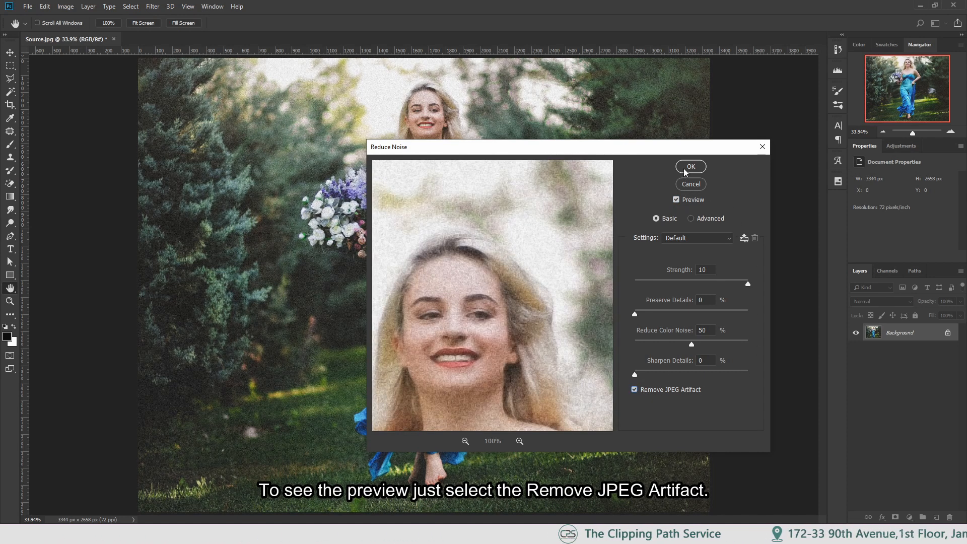
click(690, 166)
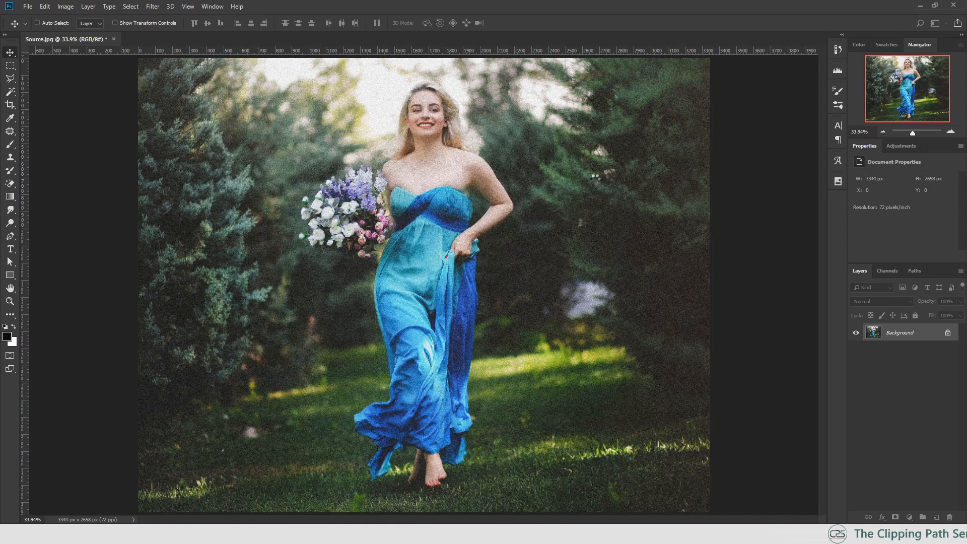